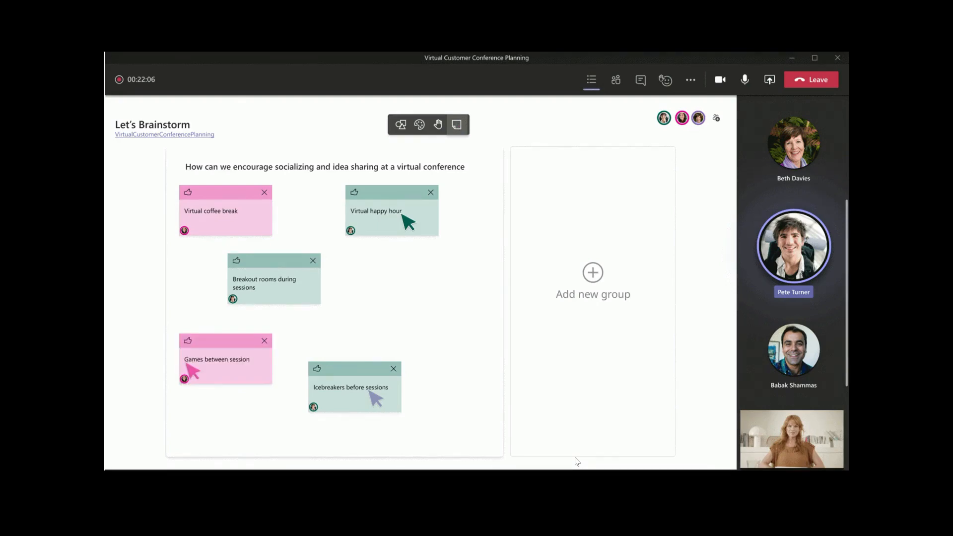
Find Fluid Relay (preview) in the Marketplace and start creating it in demo2.
click(456, 124)
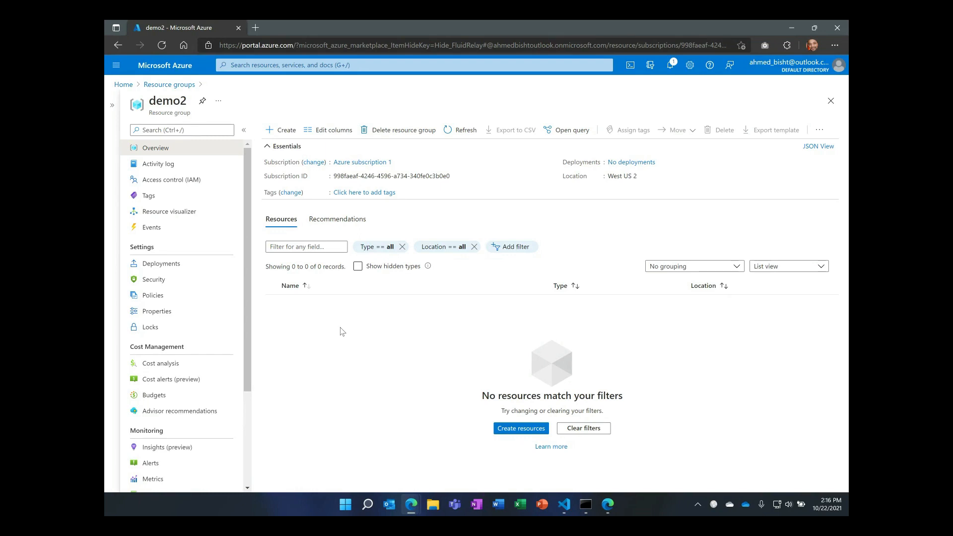
mouse_move(281, 130)
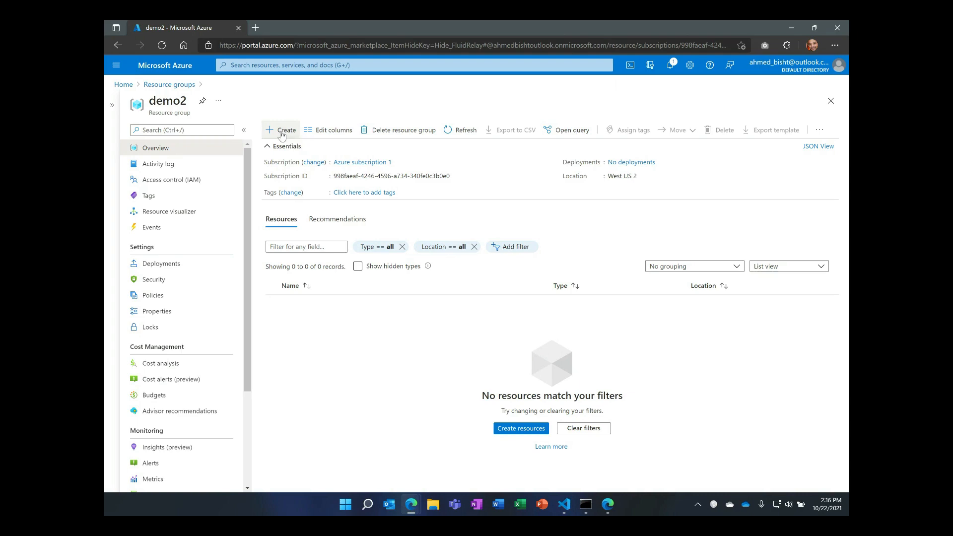
click(282, 129)
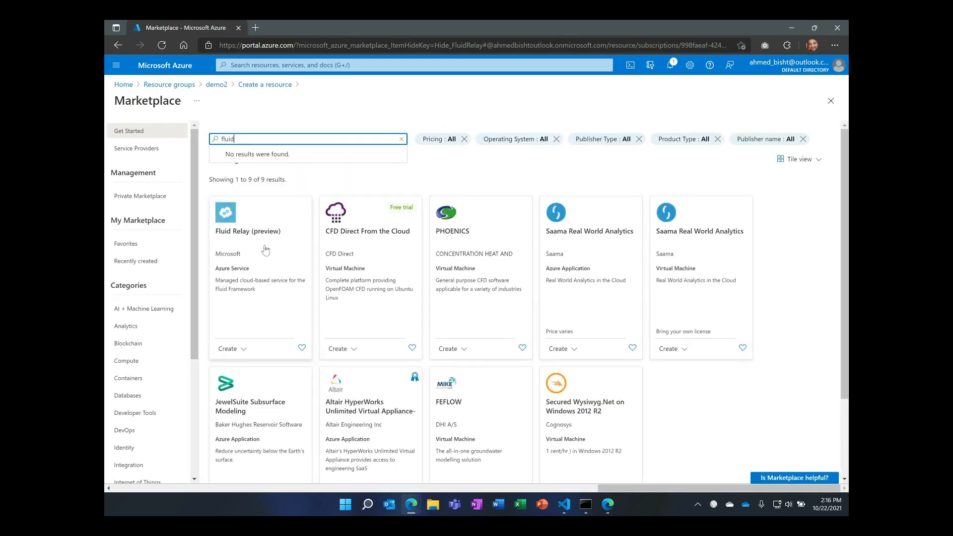
click(247, 231)
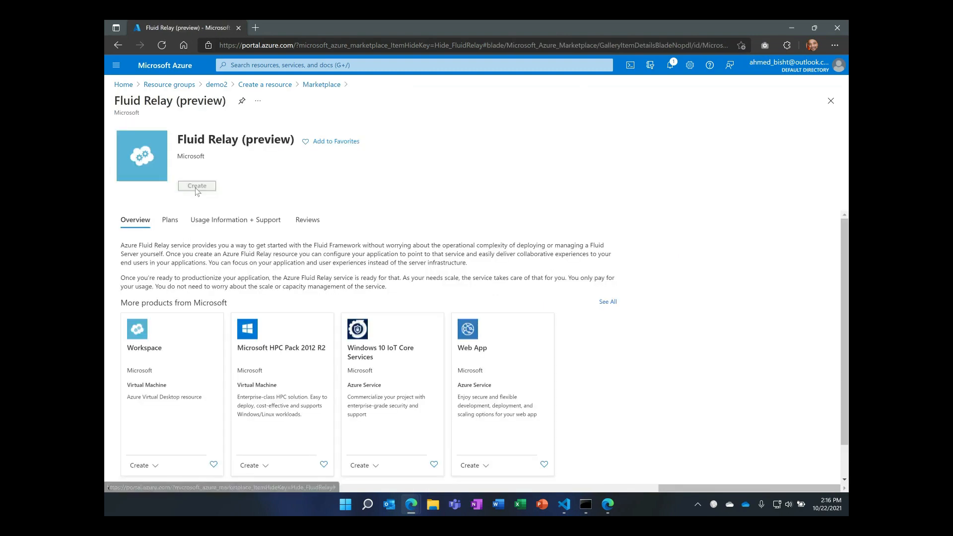
click(197, 185)
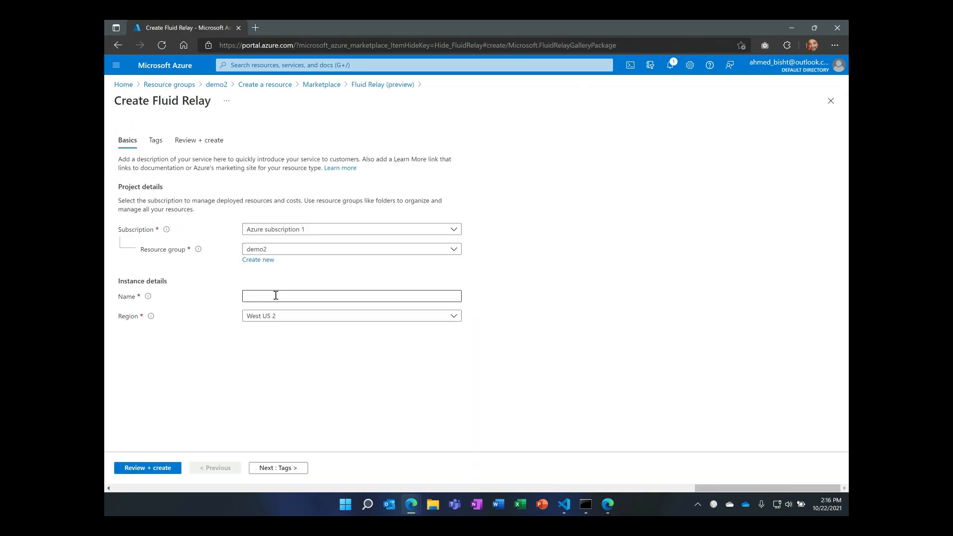
Name the resource demo1, check the West US 2 region, and run Review + create.
text(demo1)
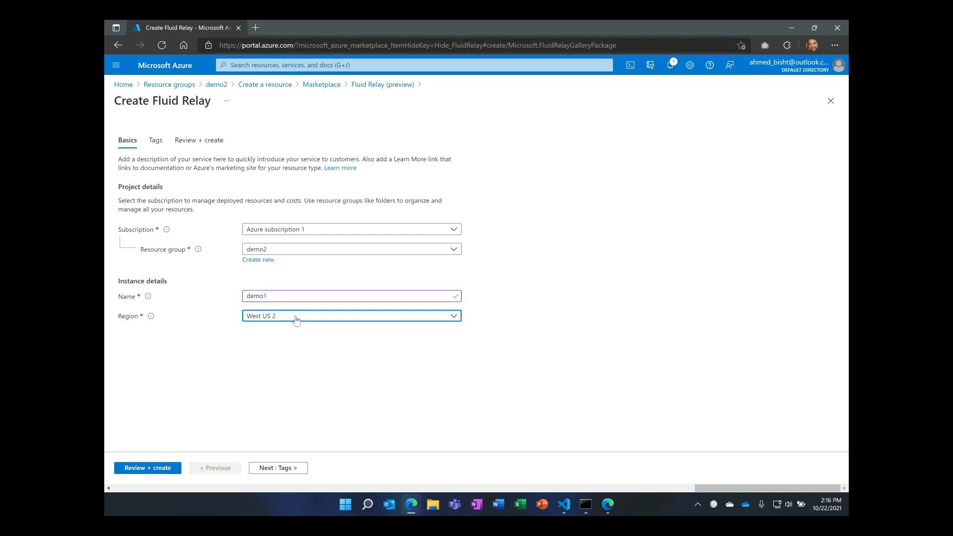
click(351, 316)
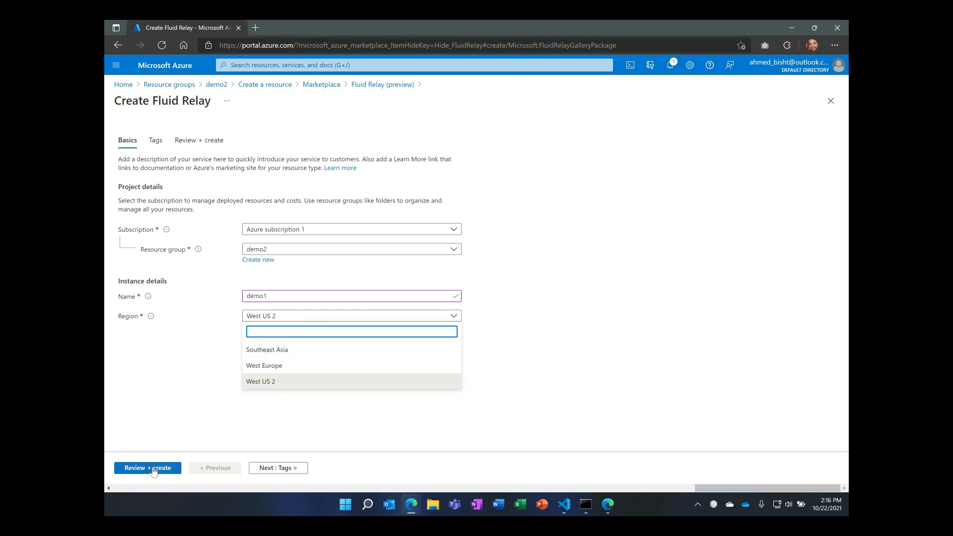
click(146, 468)
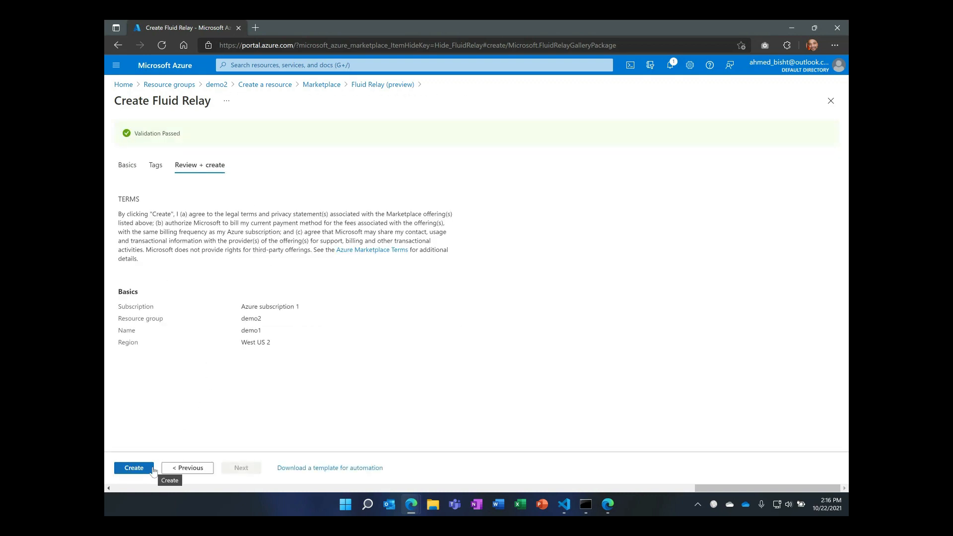
Submit the demo1 Fluid Relay deployment and wait on the overview until it completes.
click(133, 468)
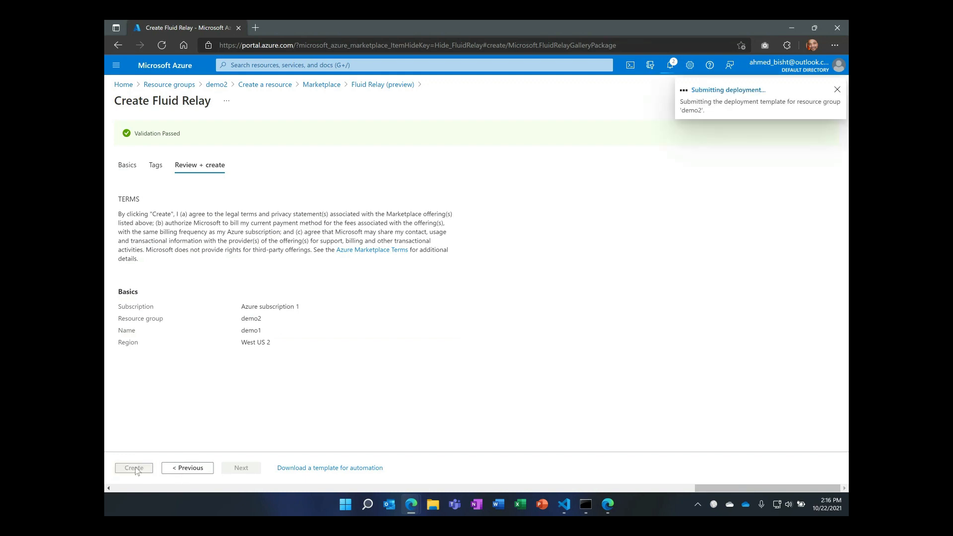
click(133, 468)
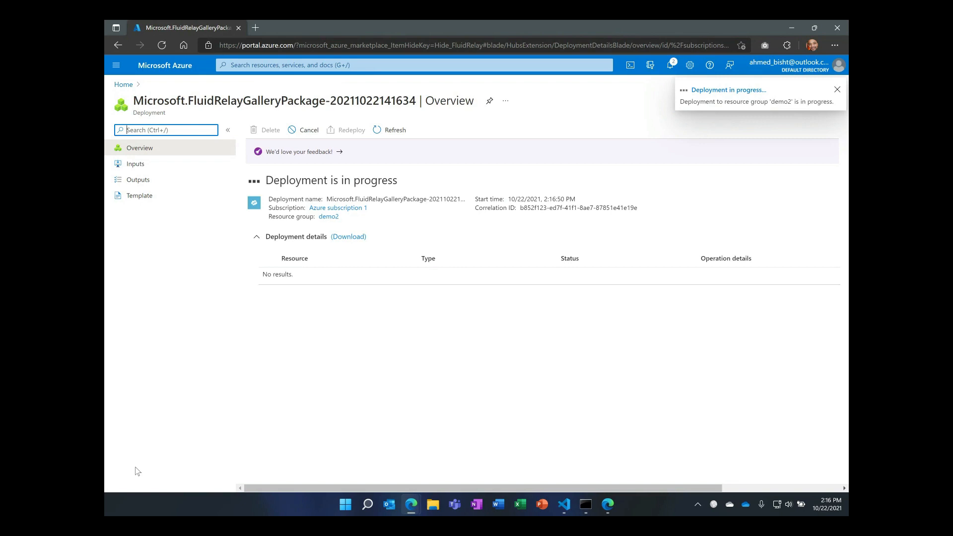
click(836, 89)
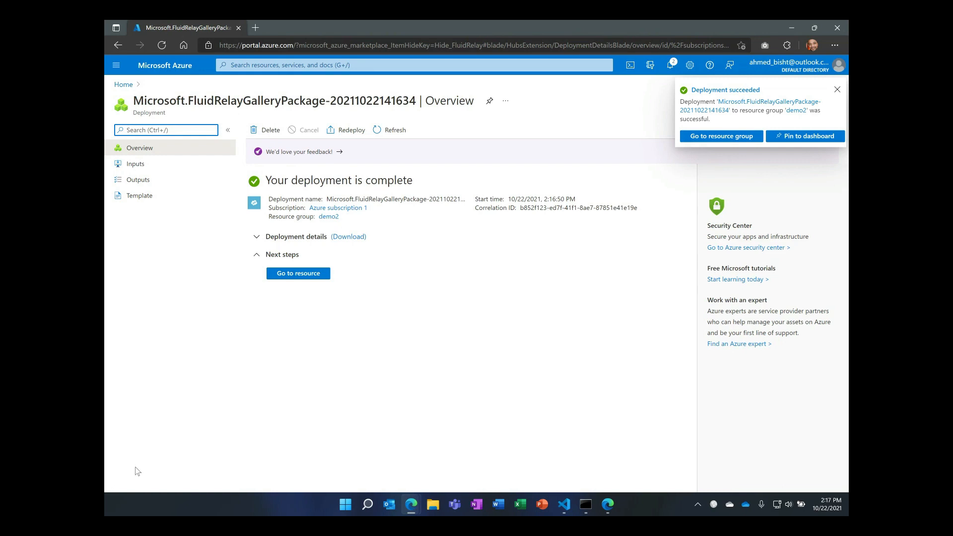
click(837, 90)
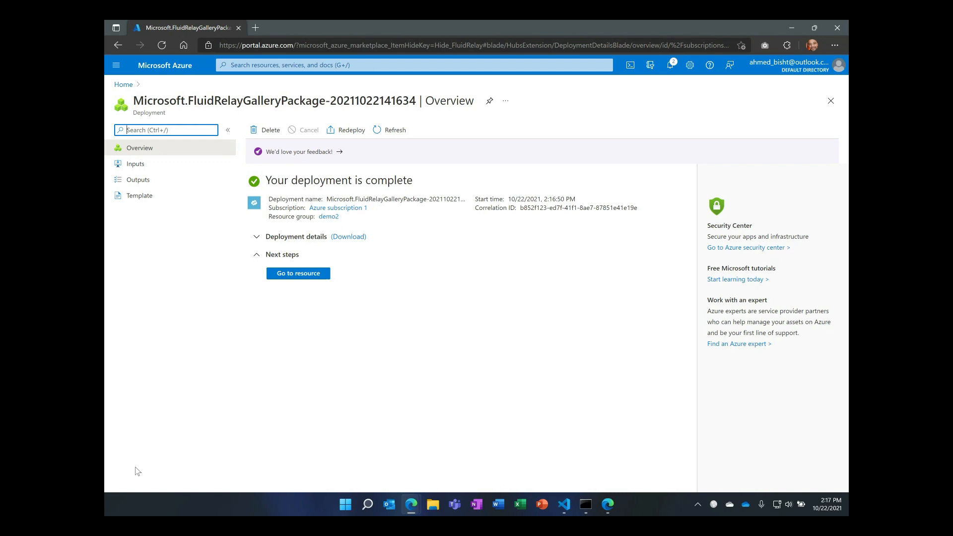
mouse_move(289, 347)
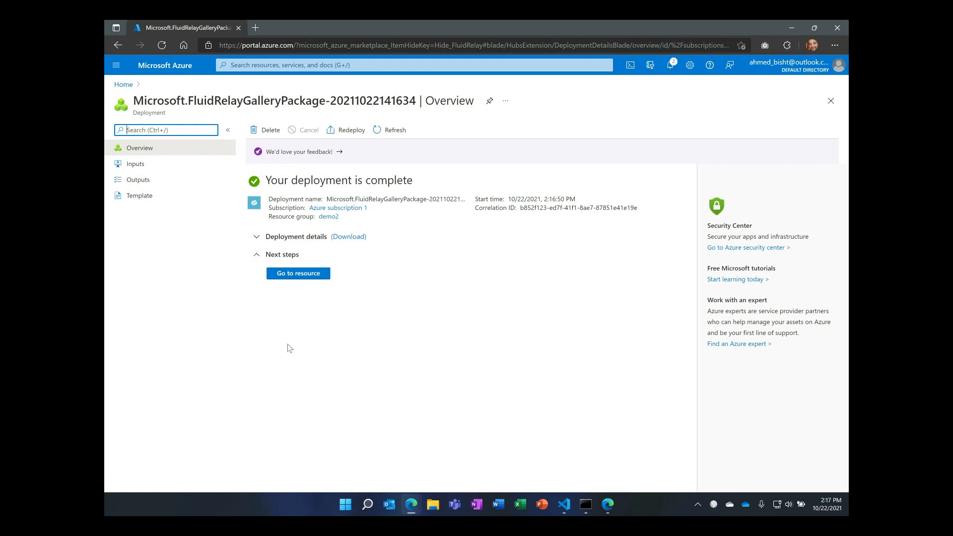
mouse_move(298, 273)
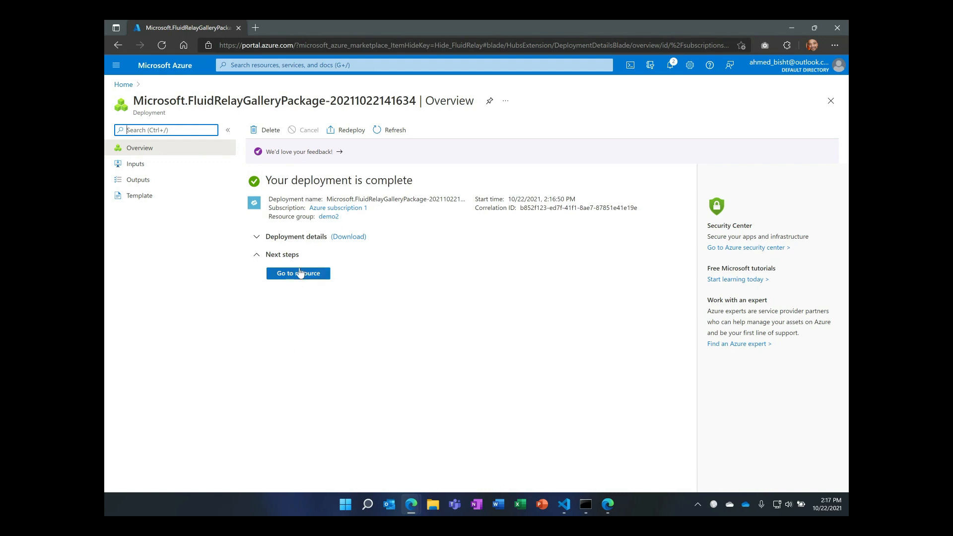
Open the demo1 resource page, then switch to the brainstorm project in VS Code.
click(297, 273)
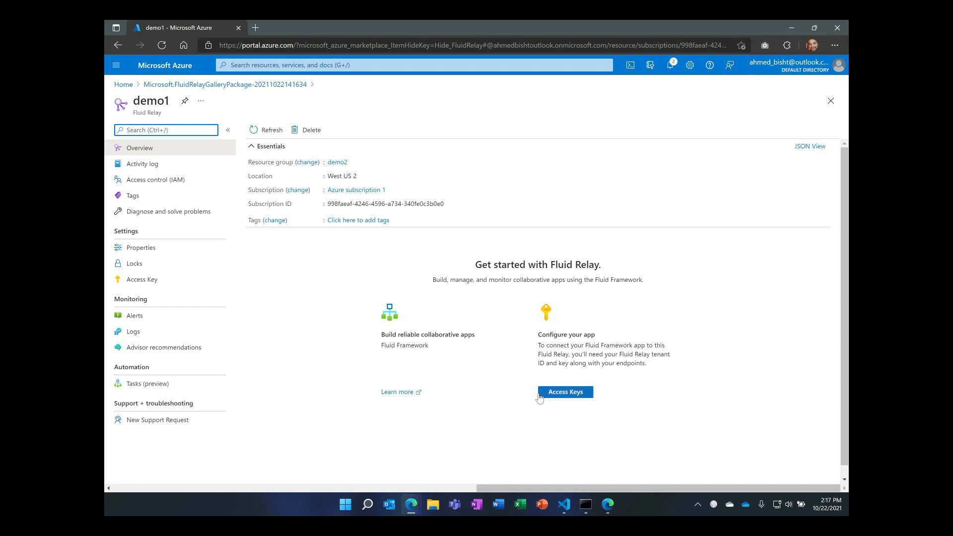
mouse_move(564, 504)
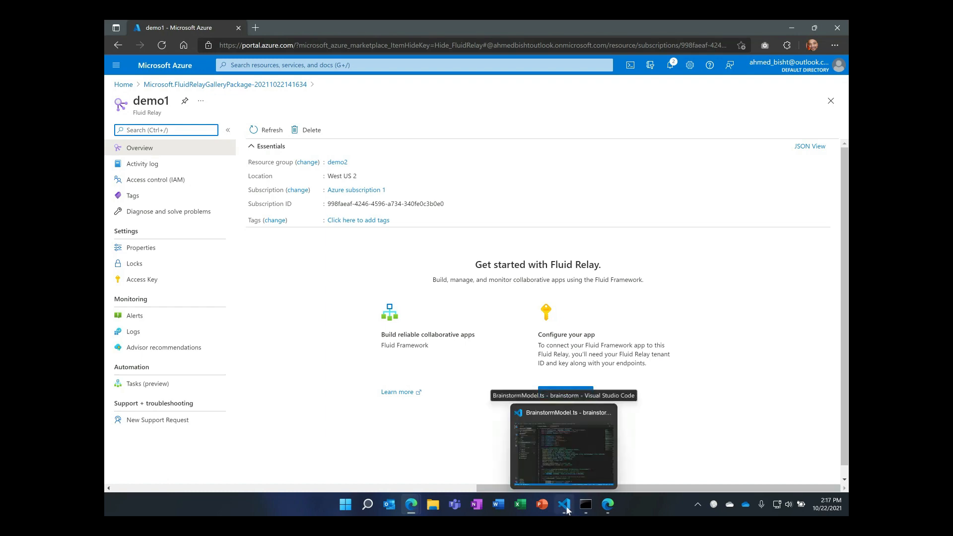
click(562, 445)
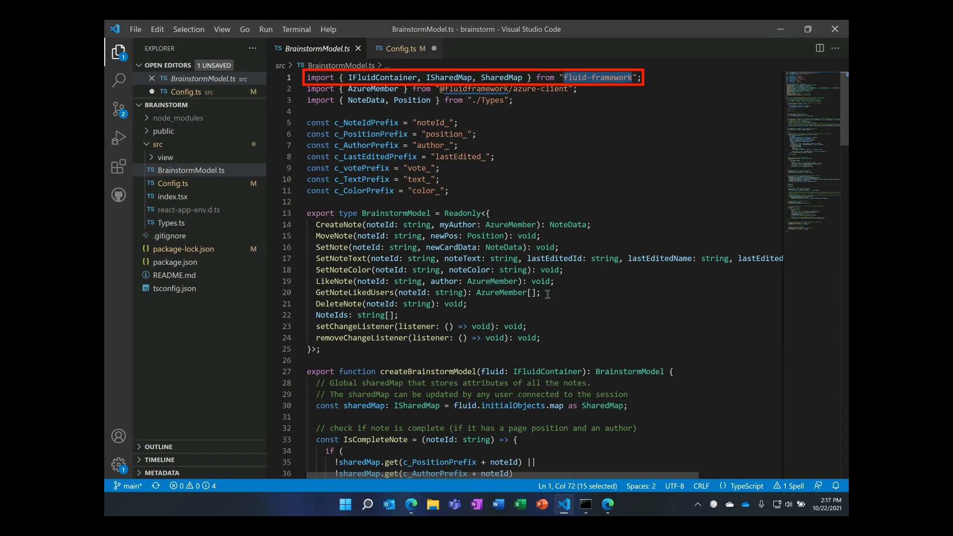
Highlight every sharedMap use in BrainstormModel.ts, then view Config.ts.
double_click(364, 405)
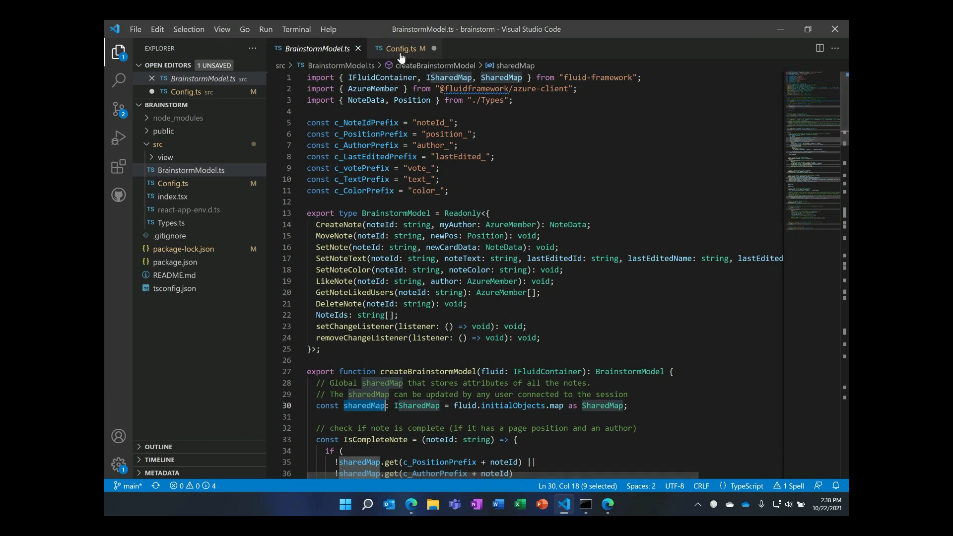
click(398, 48)
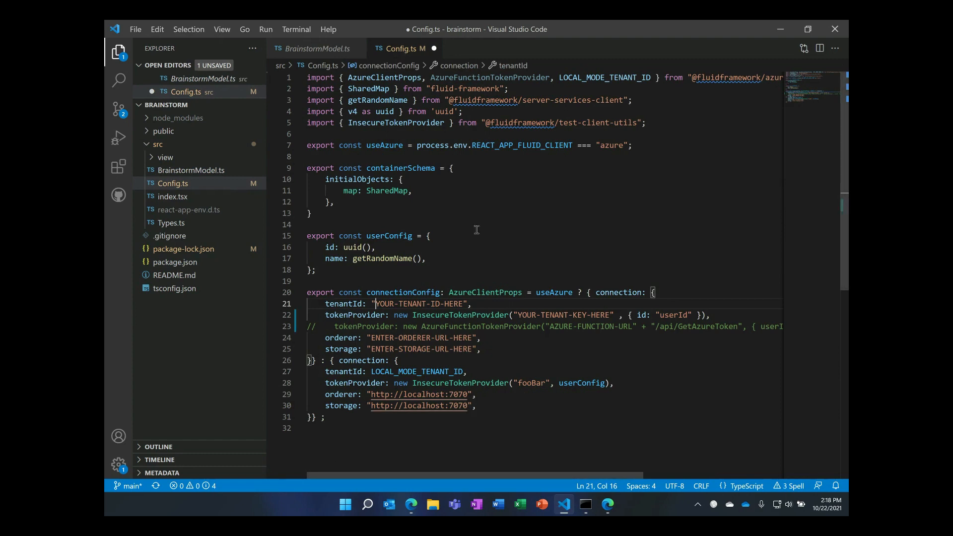
mouse_move(502, 402)
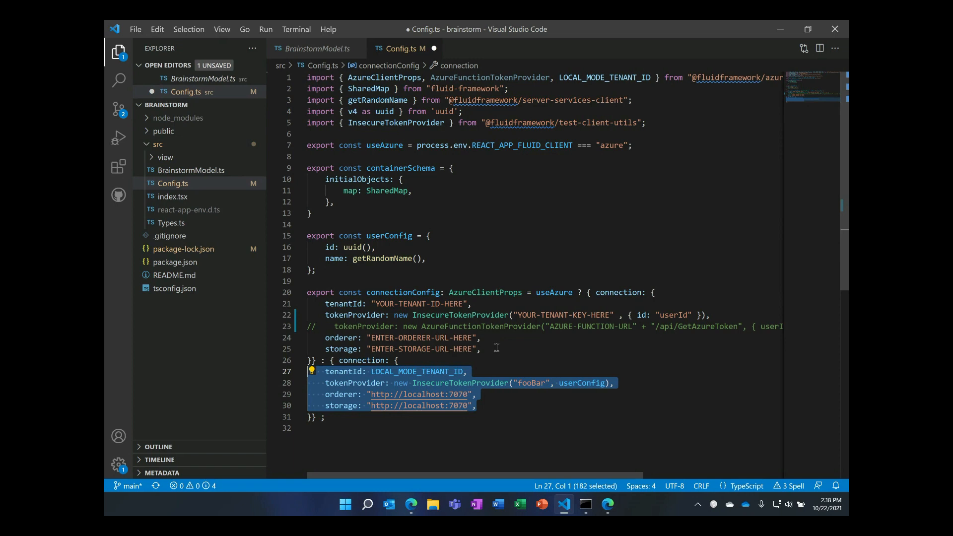
mouse_move(495, 351)
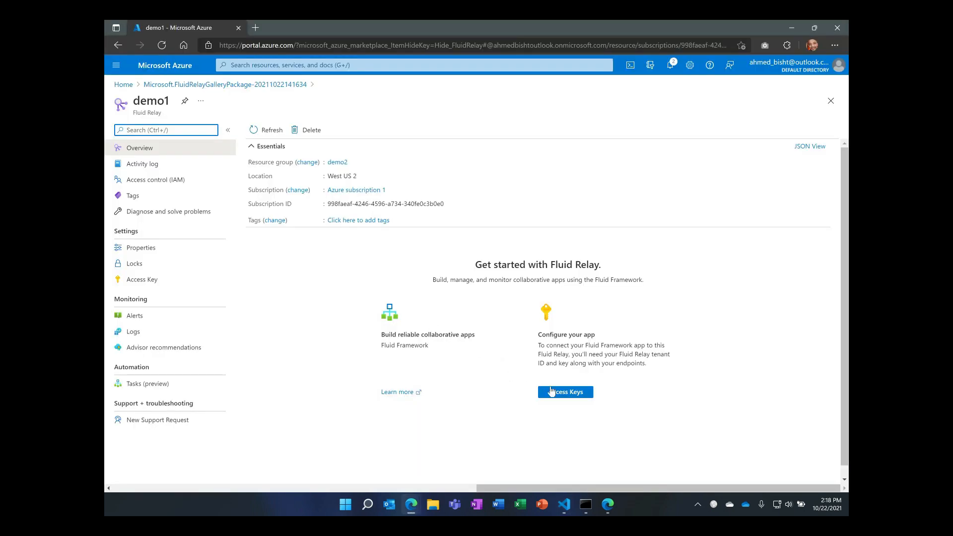
Show demo1's Keys blade with tenant ID, primary key, orderer and storage endpoints.
click(564, 391)
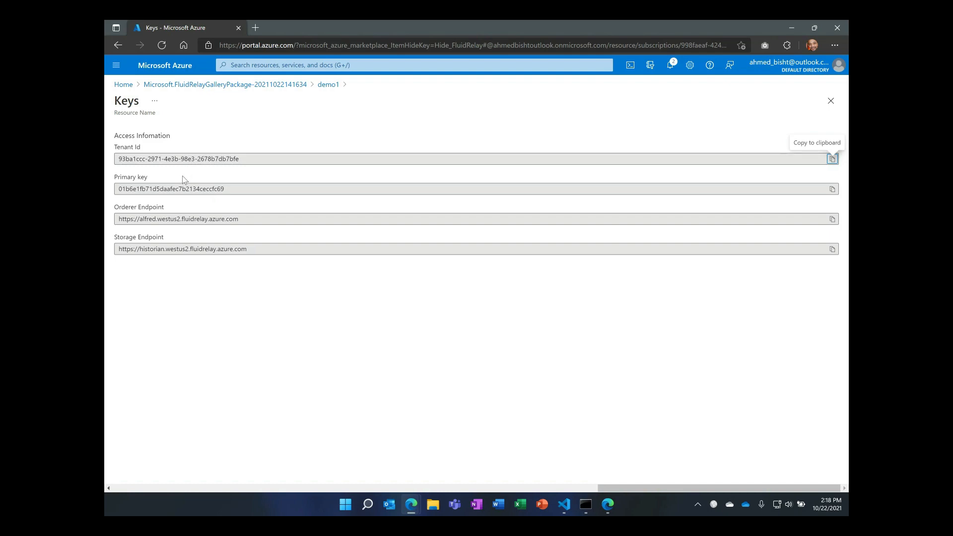
mouse_move(178, 211)
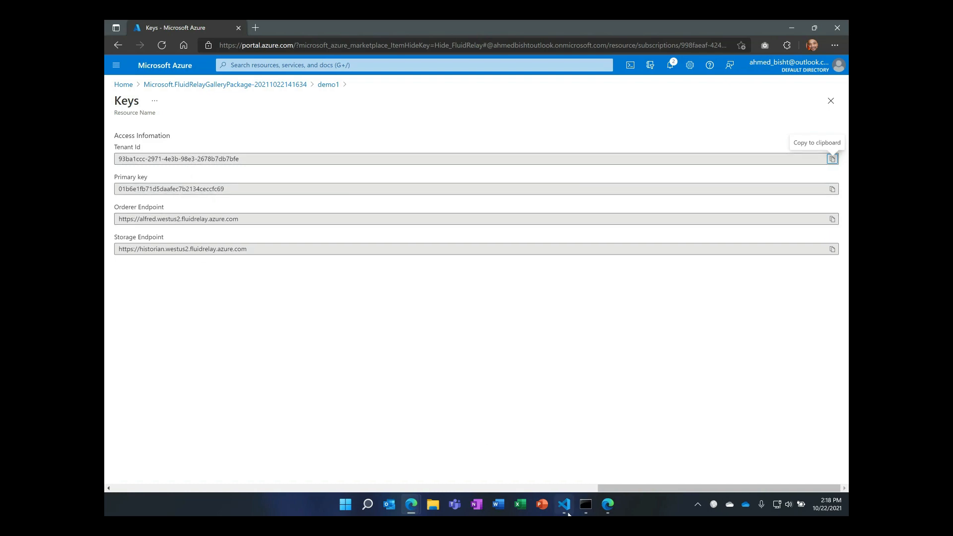
Return to Config.ts in VS Code and select AzureFunctionTokenProvider on line 23.
click(563, 504)
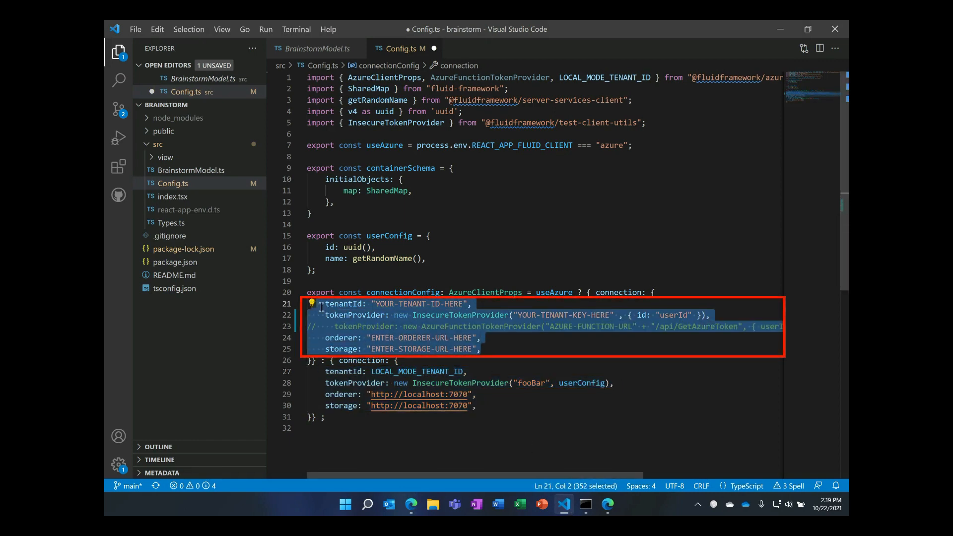
double_click(460, 314)
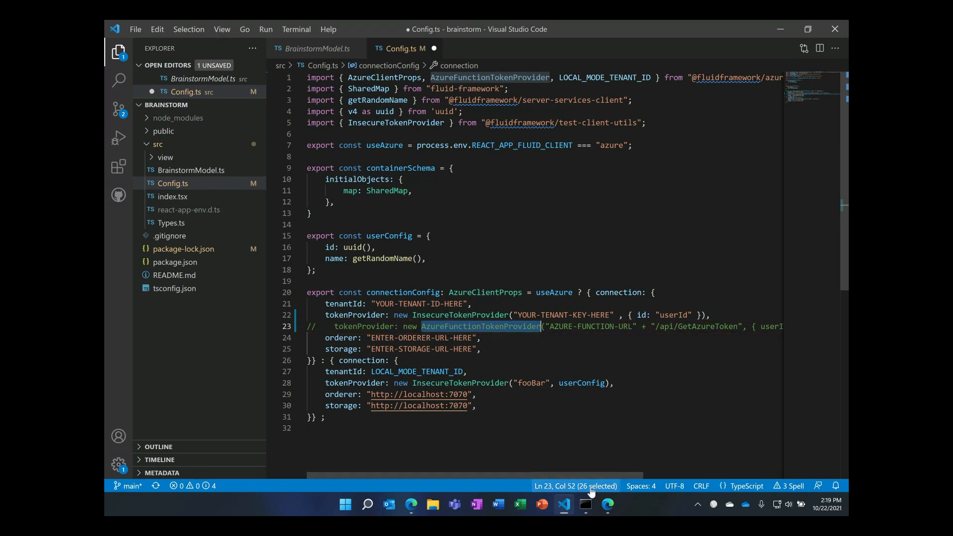
Bring up the PowerShell dev server output and select the localhost:3000 URL.
click(585, 504)
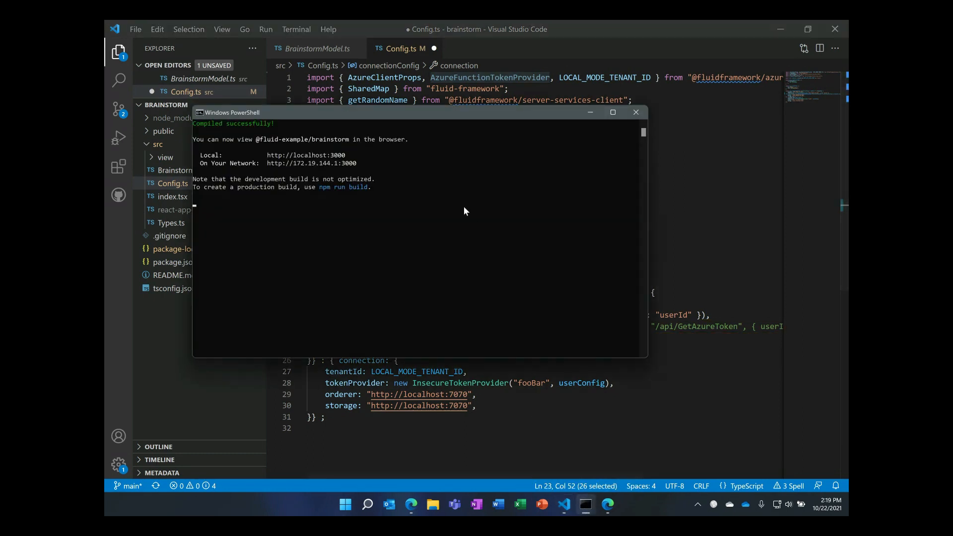
mouse_move(447, 205)
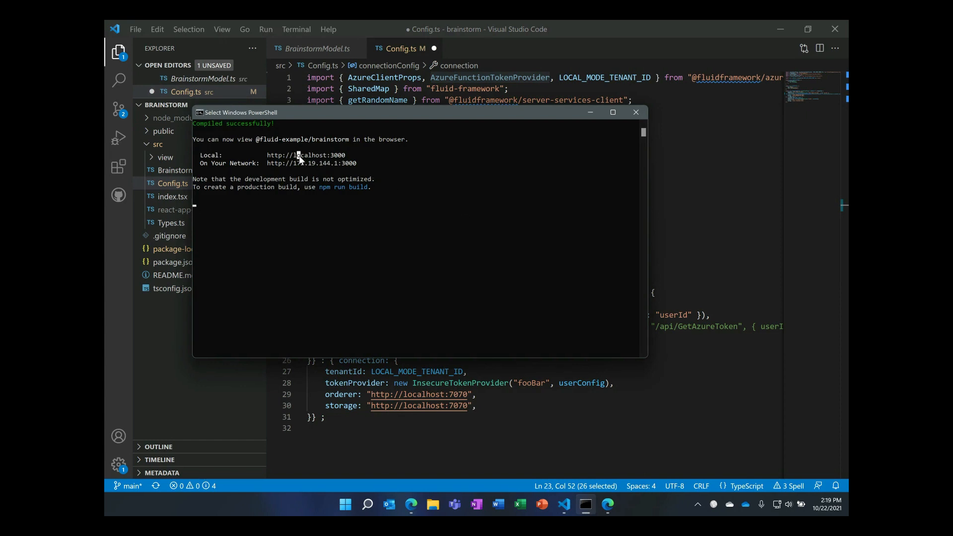
double_click(307, 155)
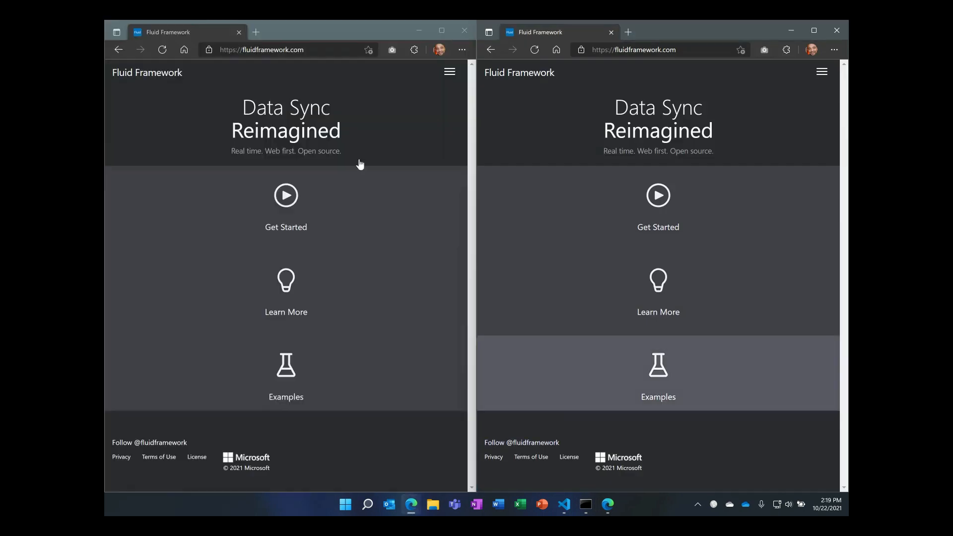
text(http://localhost:3000)
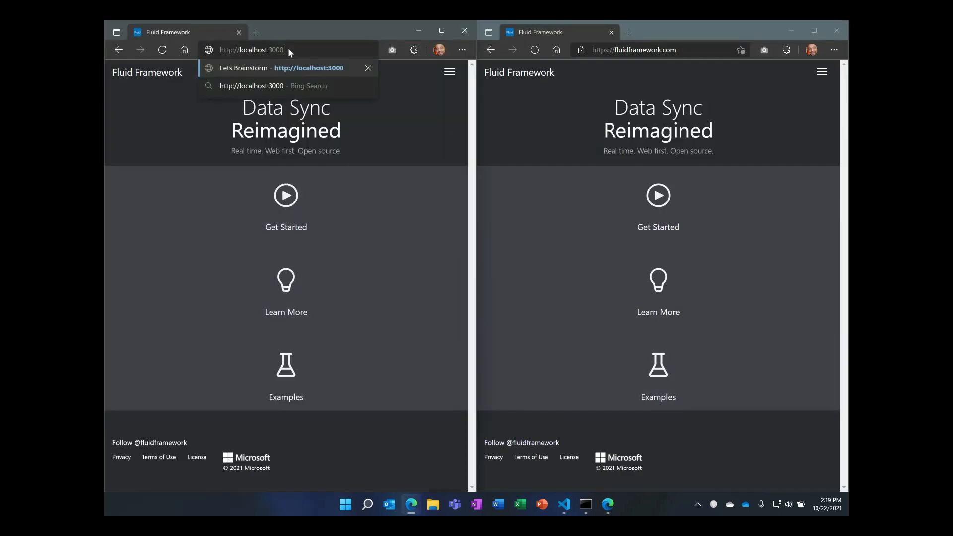
click(281, 68)
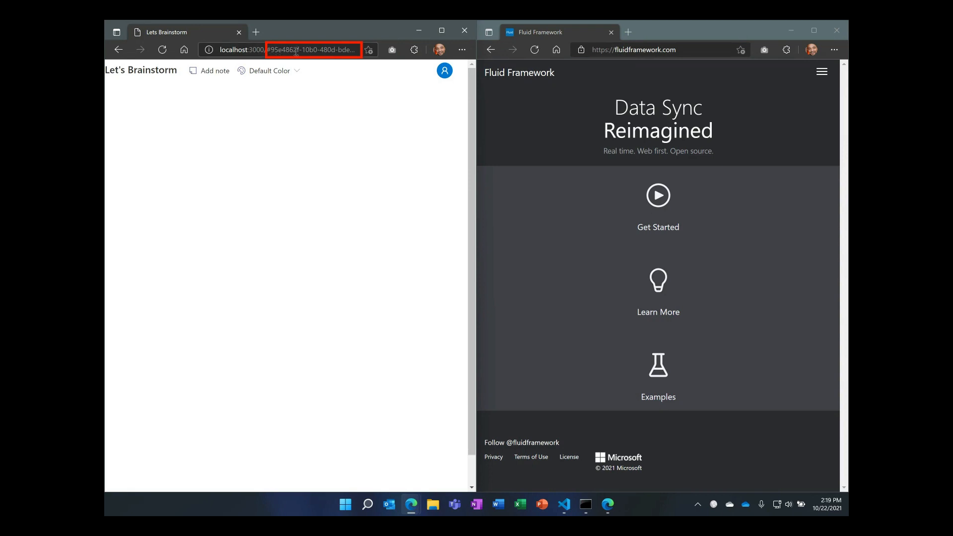
click(279, 49)
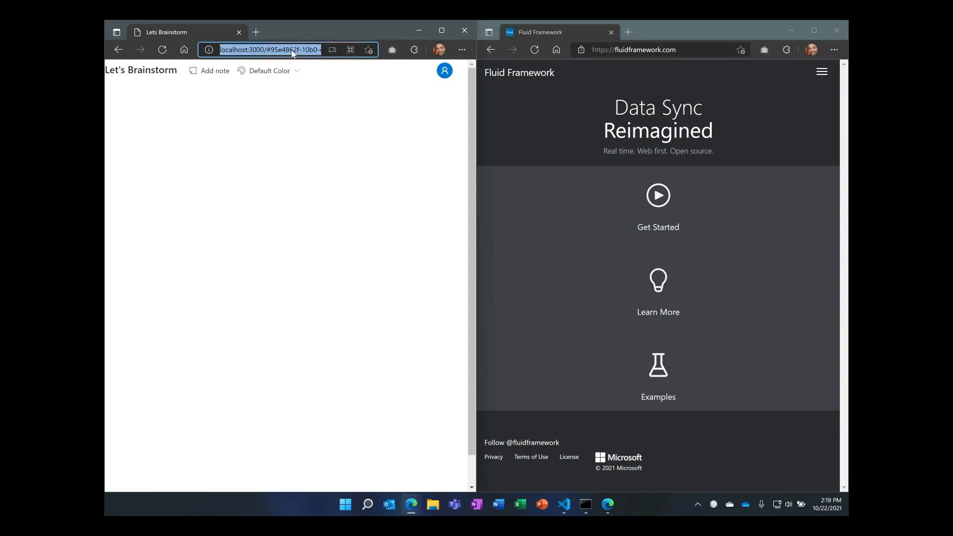
mouse_move(599, 48)
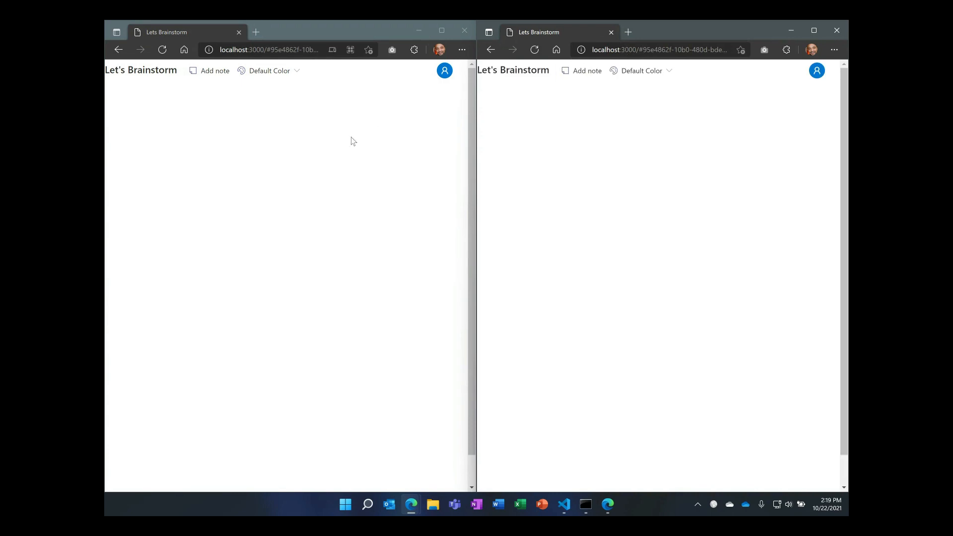
mouse_move(214, 70)
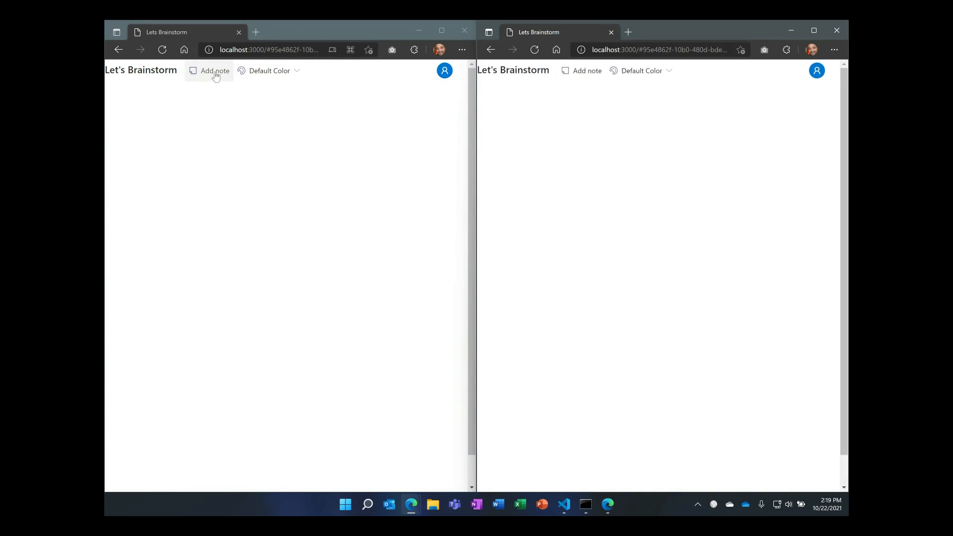
Add a sticky note in each window and write 'brainstoming' in the second note.
click(214, 70)
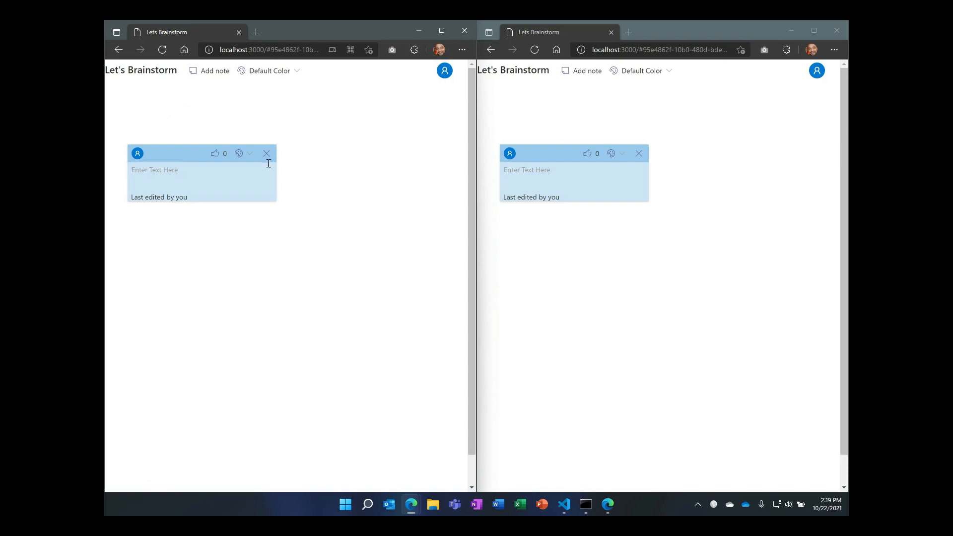
click(586, 71)
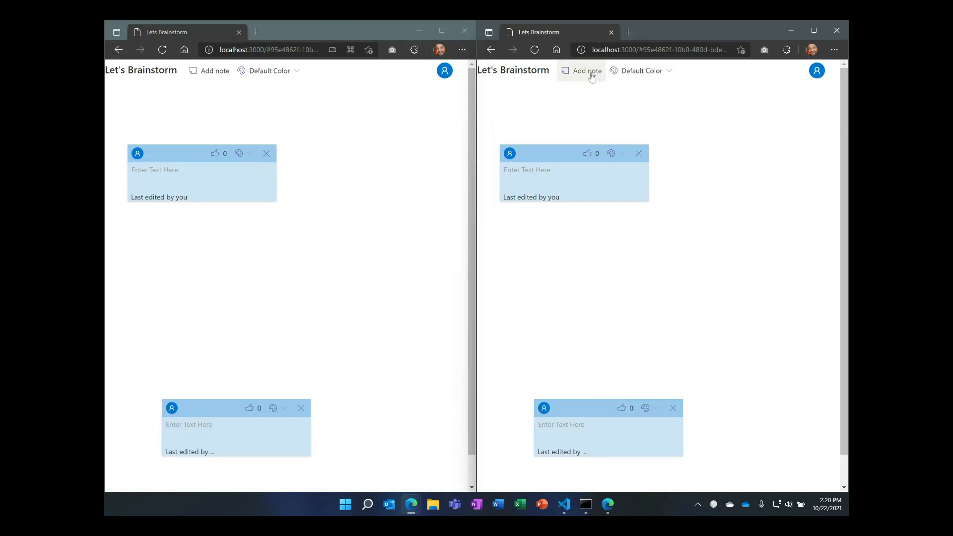
click(585, 71)
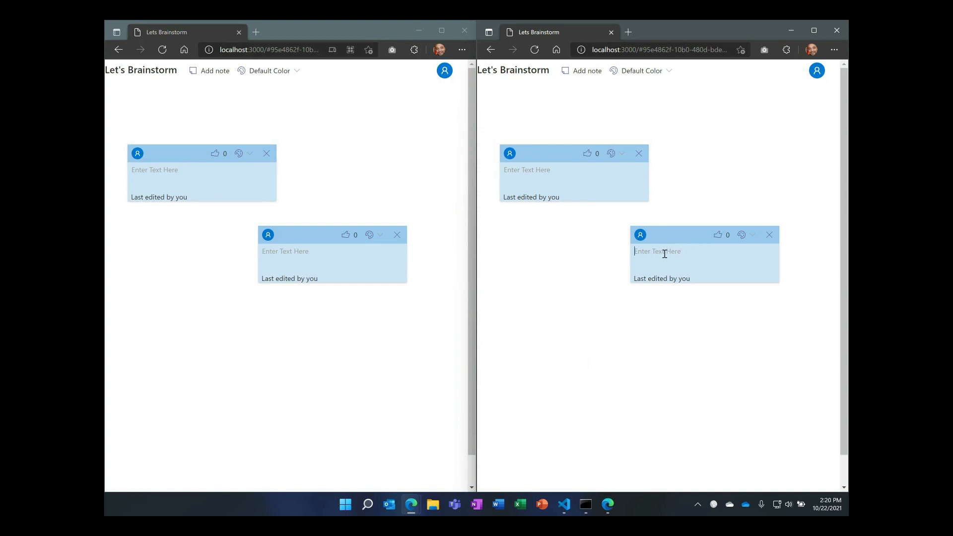
text(brainstoming)
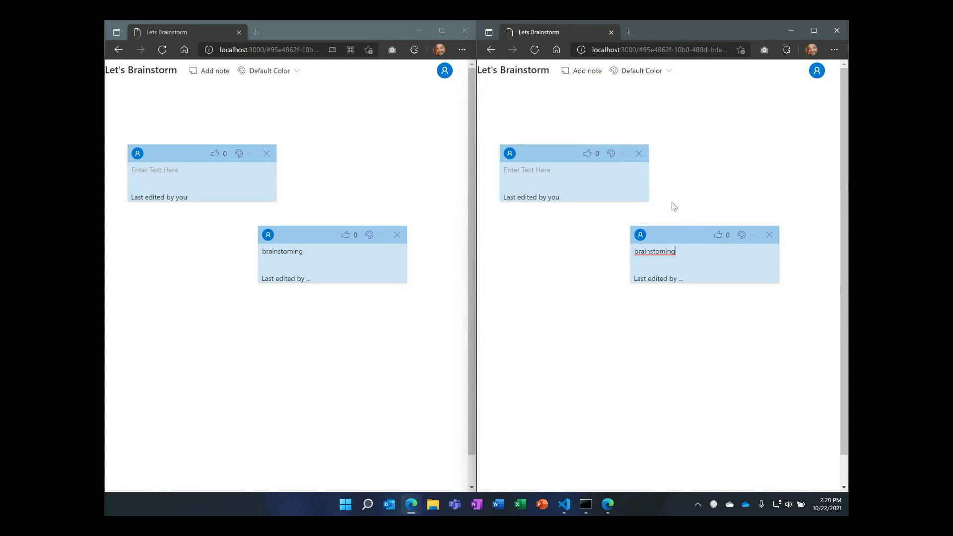
Turn the brainstoming note yellow and the first note green.
click(742, 238)
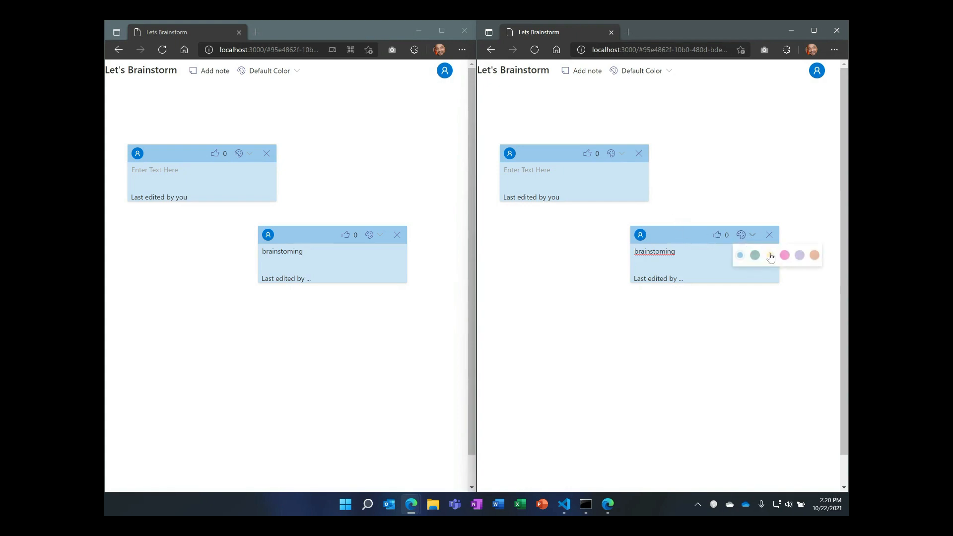
click(755, 255)
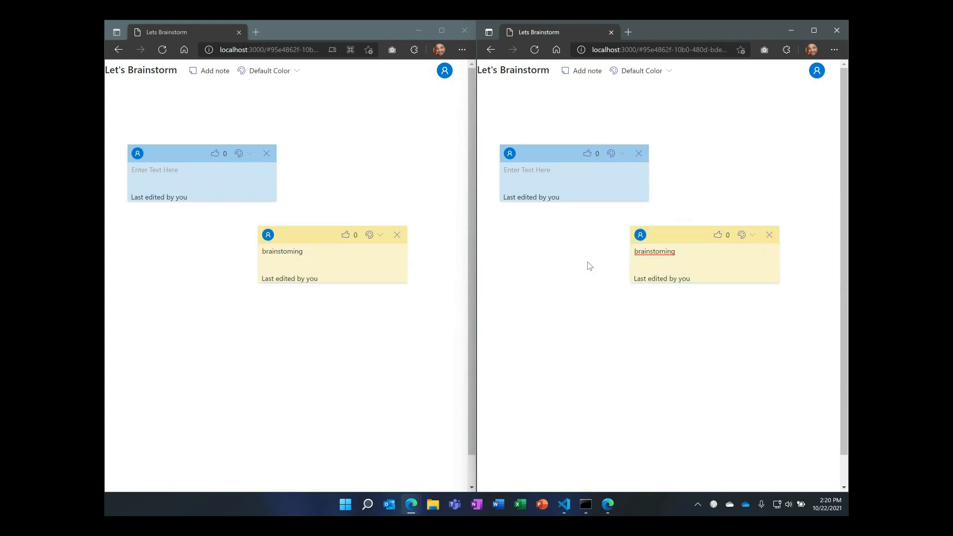
click(239, 153)
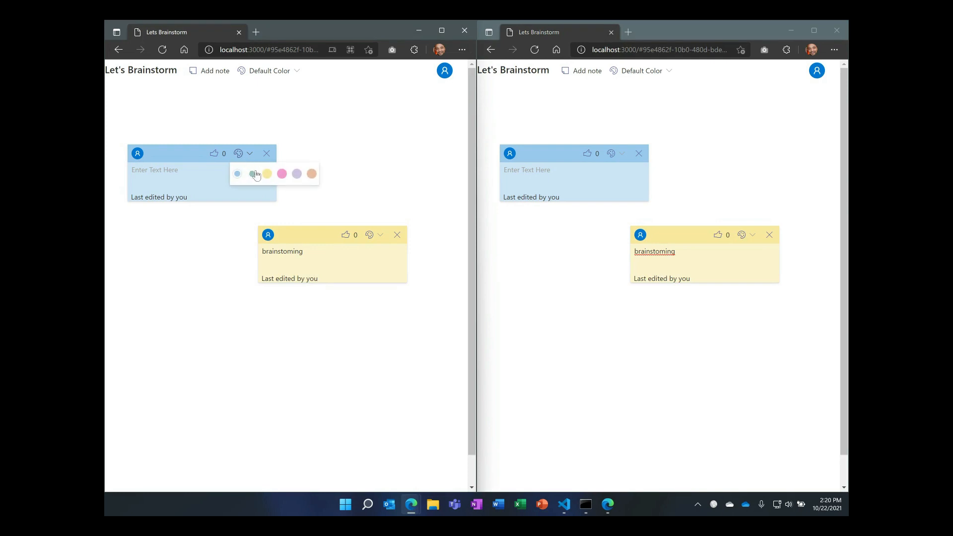
click(252, 174)
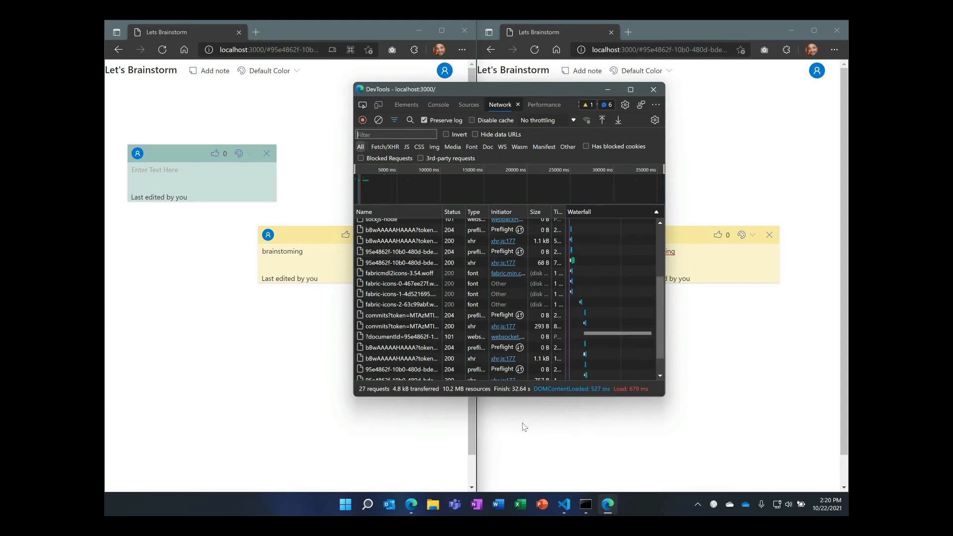
Scroll the DevTools Network log through the commits, summaries and websocket requests.
scroll(down, 3)
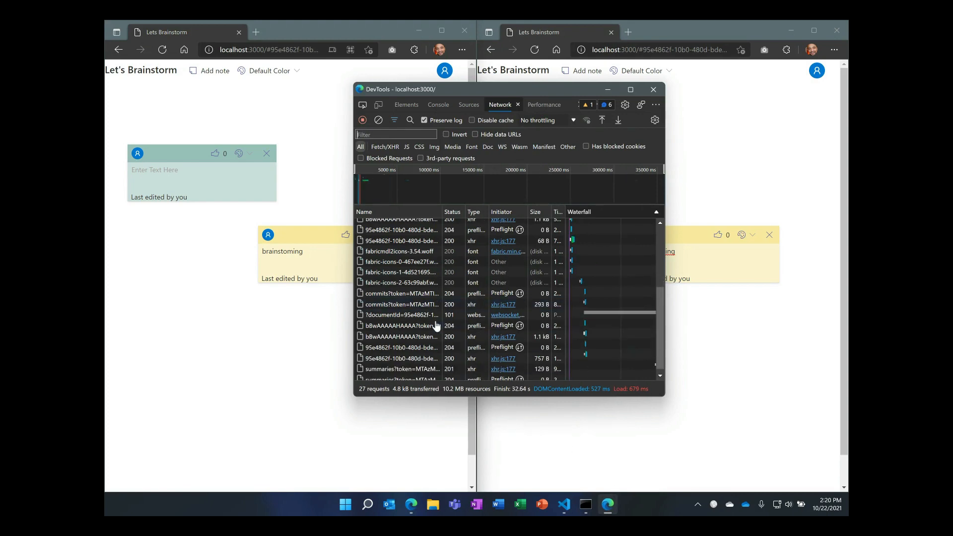